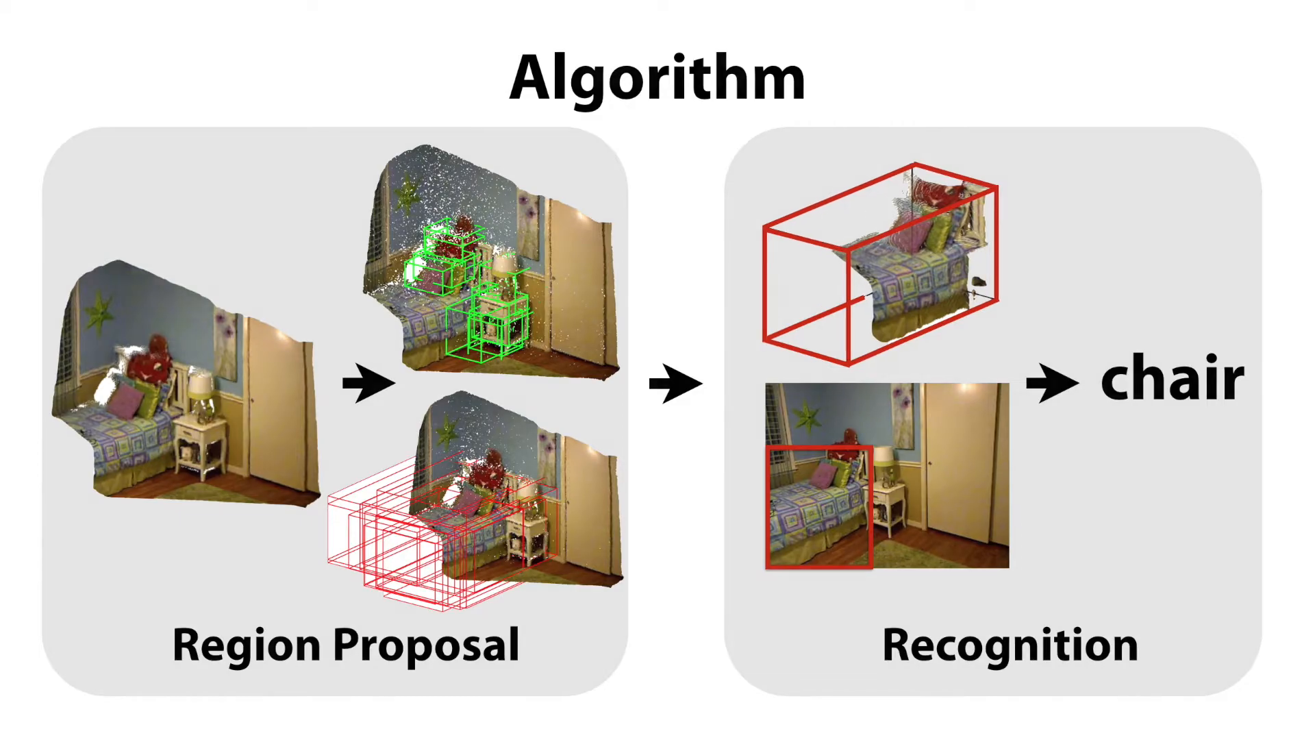
{"action": "key", "text": "Right"}
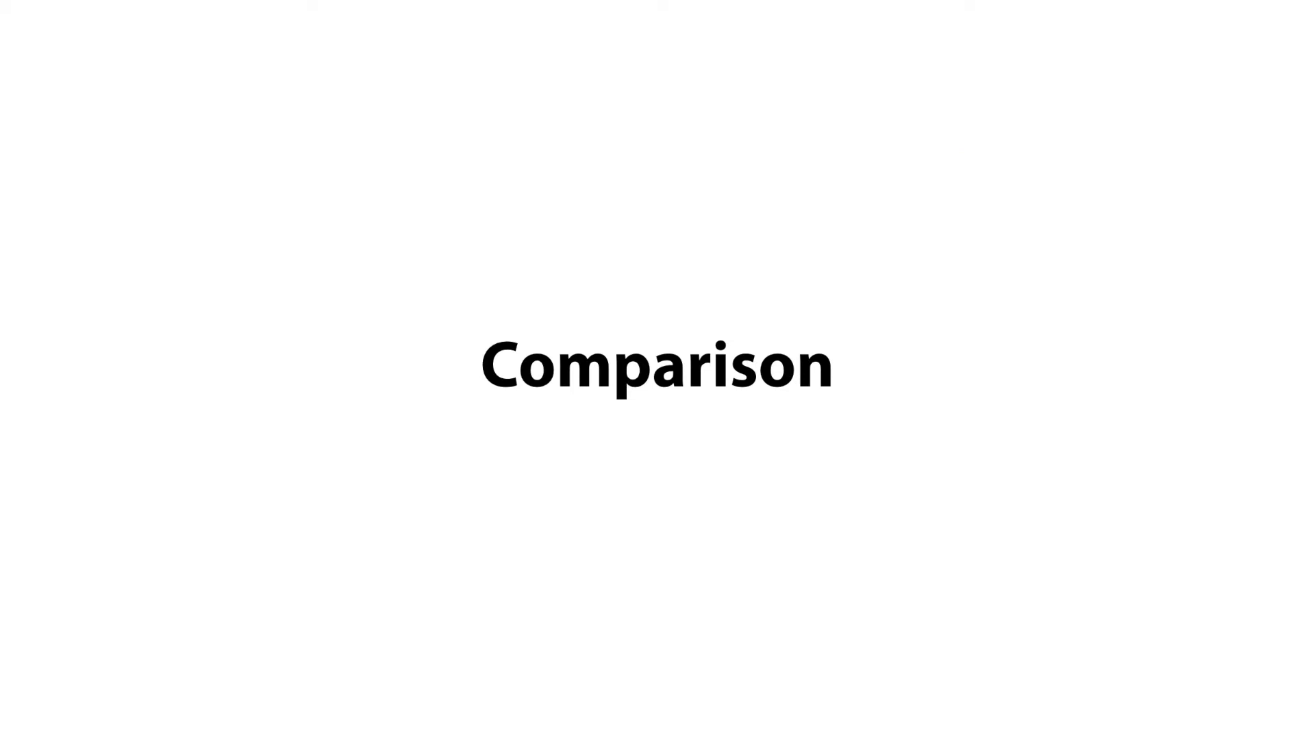
{"action": "key", "text": "Right"}
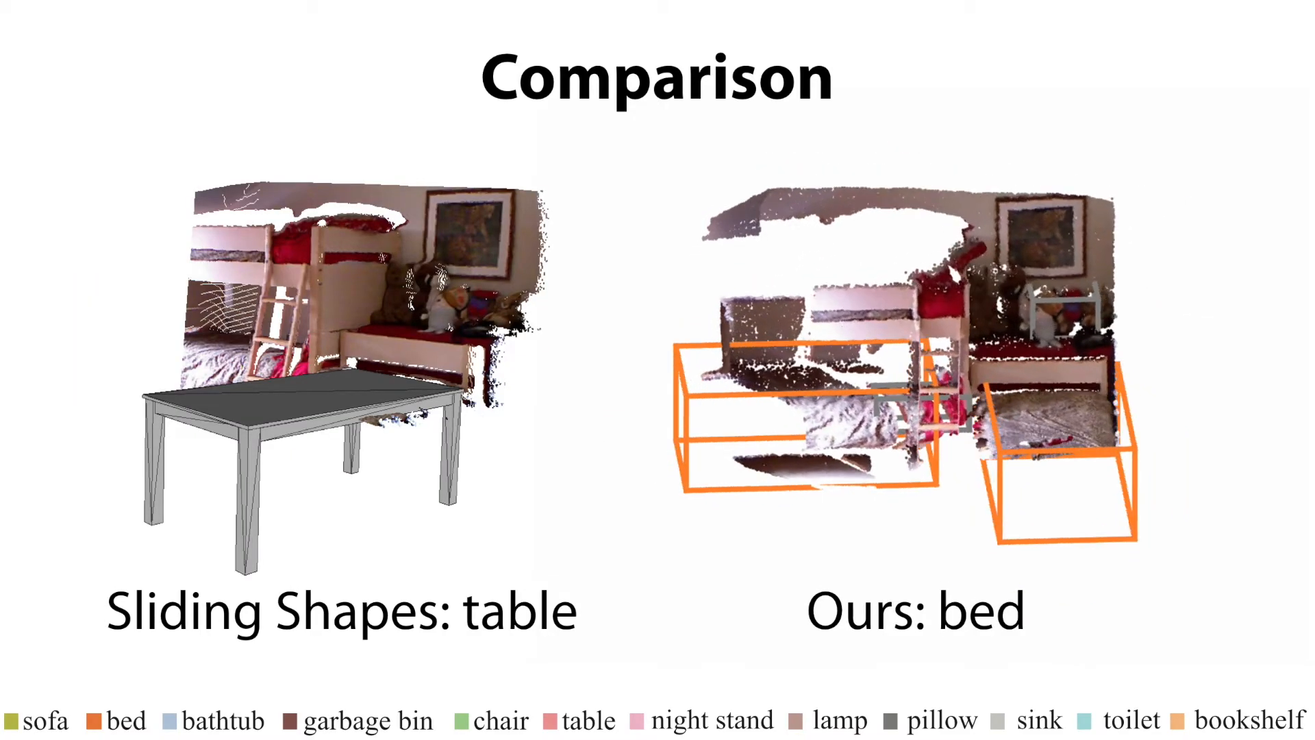
{"action": "key", "text": "Right"}
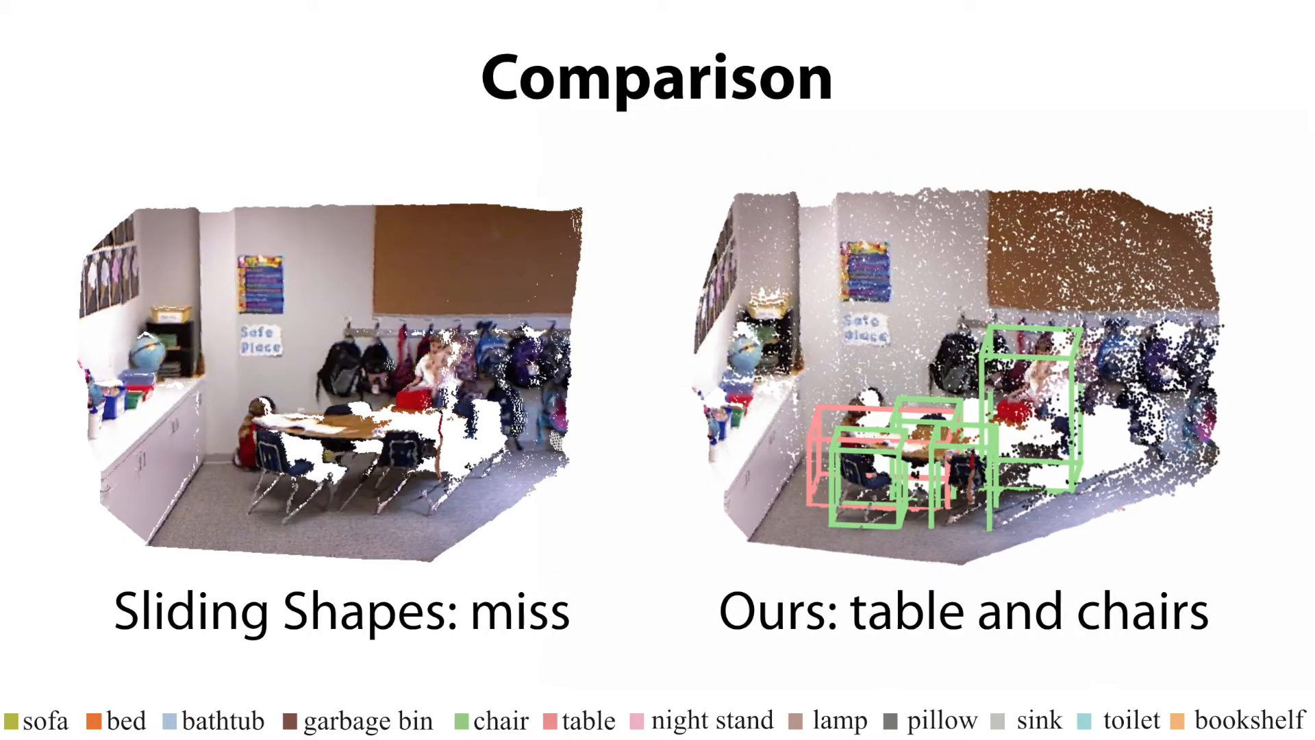